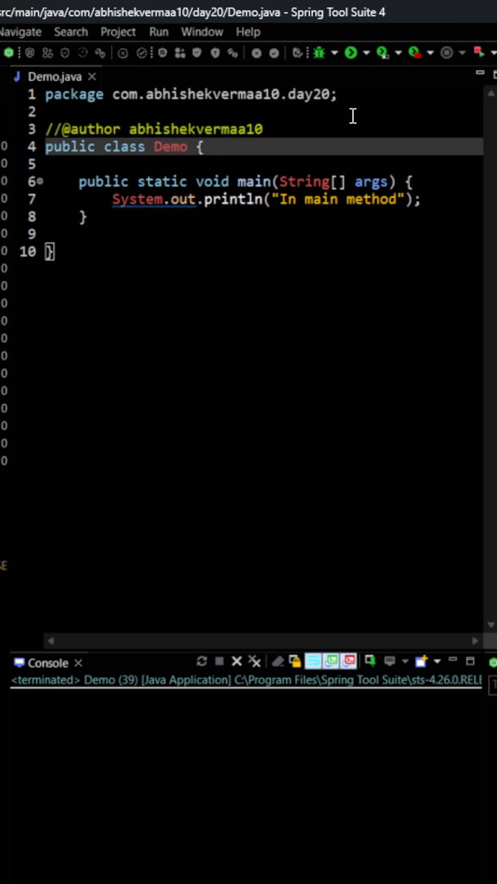
{"action": "mouse_move", "coordinate": [358, 143]}
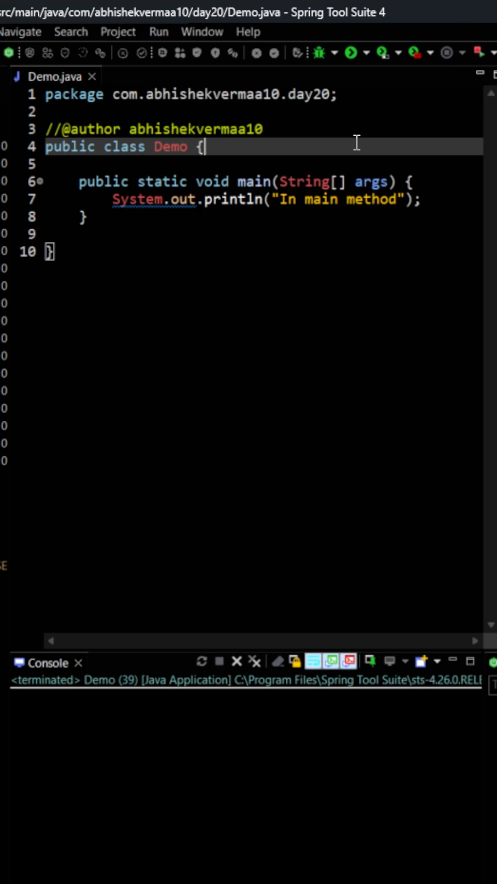
{"action": "mouse_move", "coordinate": [352, 54]}
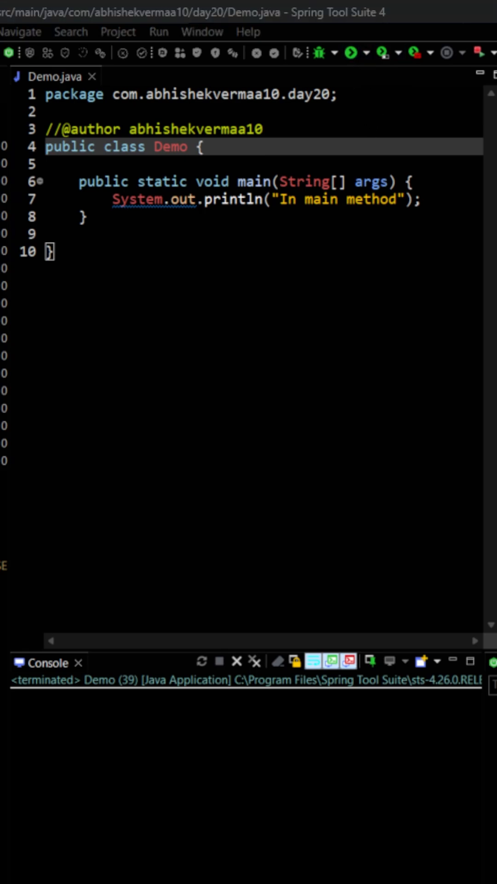
Step: Run the Demo class as a Java application; console prints 'In main method'
{"action": "left_click", "coordinate": [350, 53]}
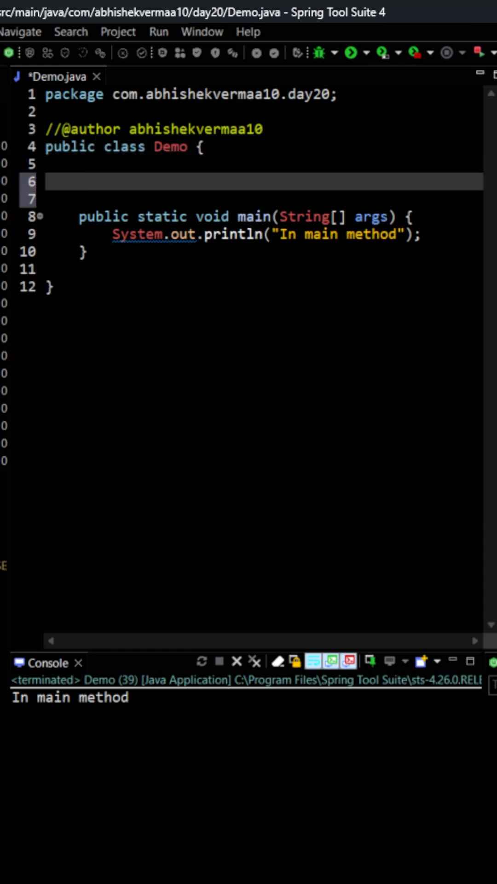
Step: Write a static block above main printing "In static block" via System.out.println
{"action": "type", "text": "static"}
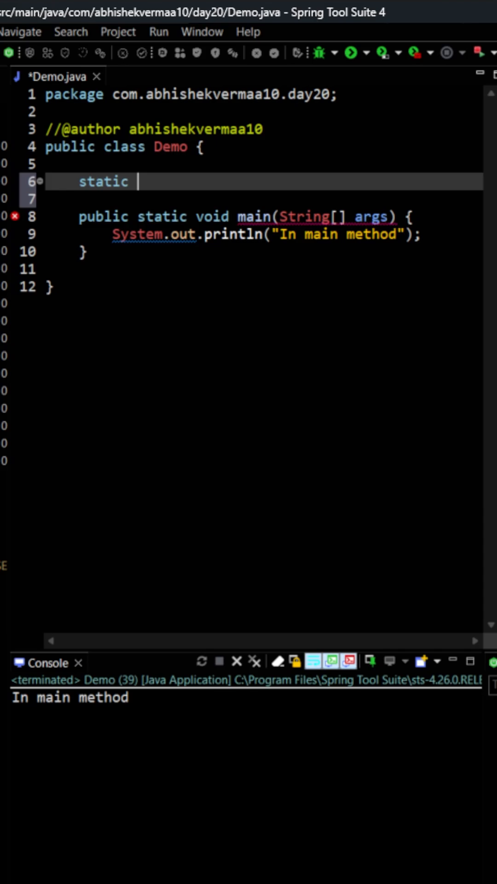
{"action": "type", "text": "{"}
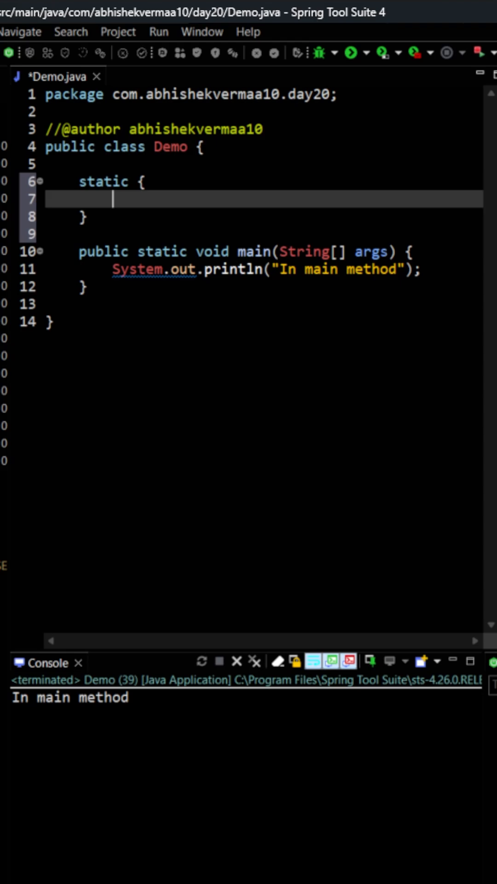
{"action": "type", "text": "System.out.println(\"In static block\");"}
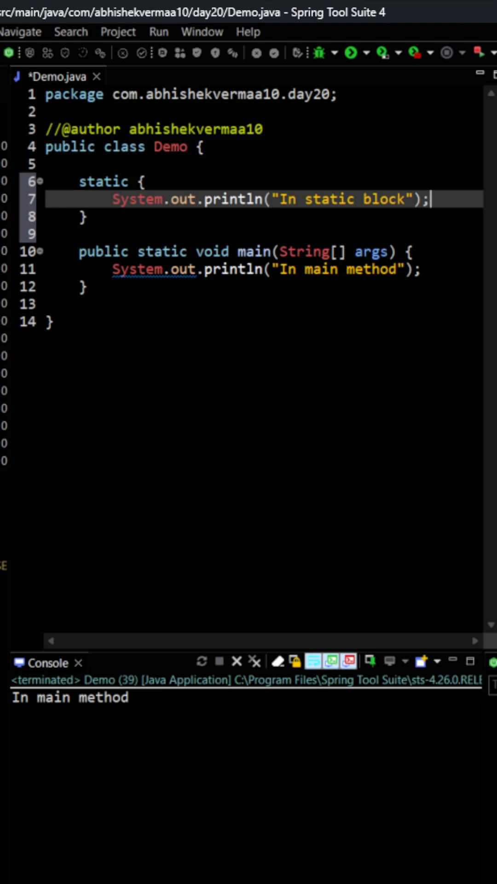
{"action": "mouse_move", "coordinate": [295, 280]}
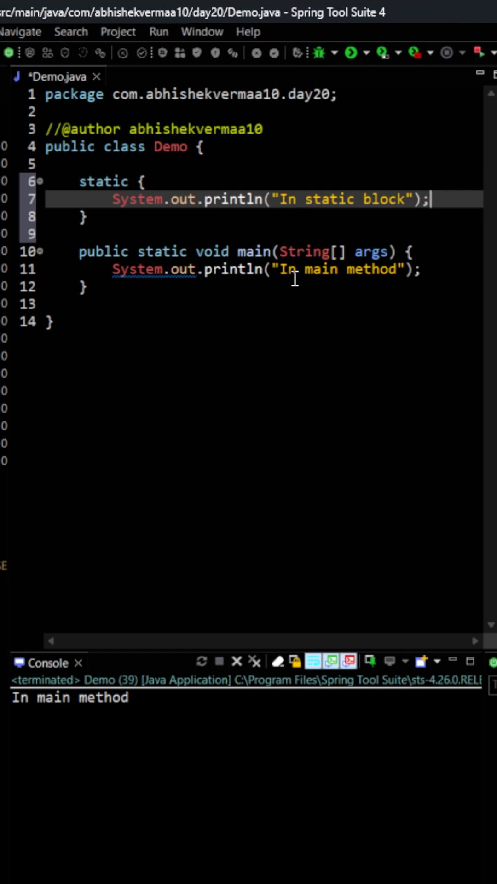
{"action": "mouse_move", "coordinate": [105, 201]}
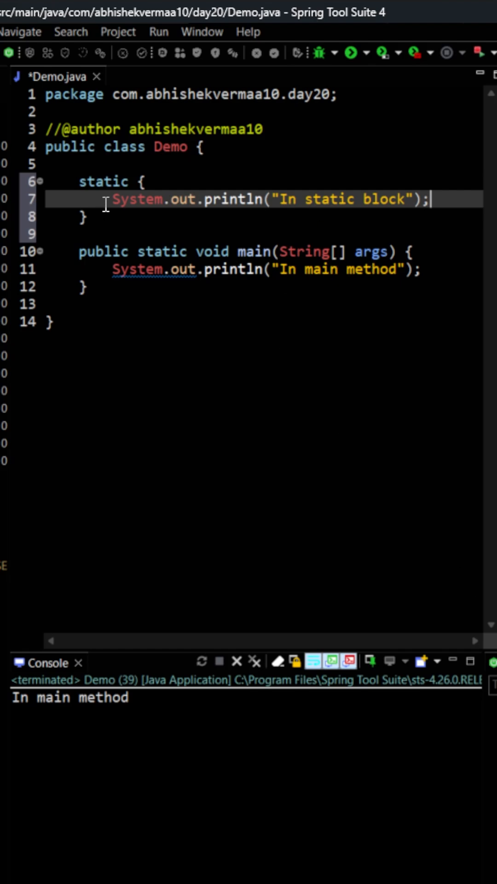
{"action": "mouse_move", "coordinate": [153, 237]}
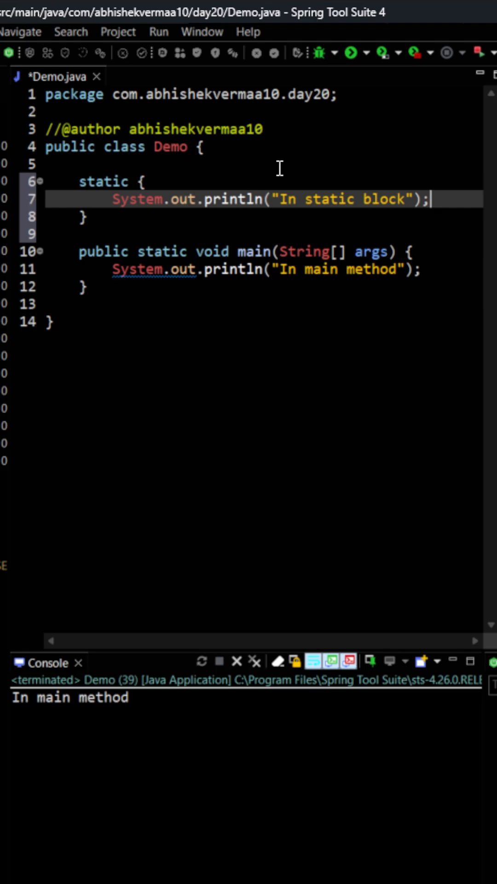
{"action": "mouse_move", "coordinate": [345, 83]}
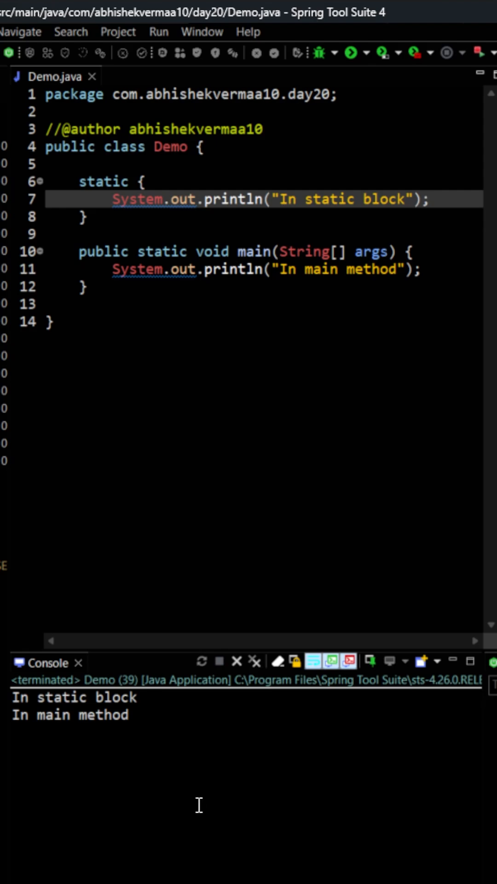
{"action": "mouse_move", "coordinate": [27, 739]}
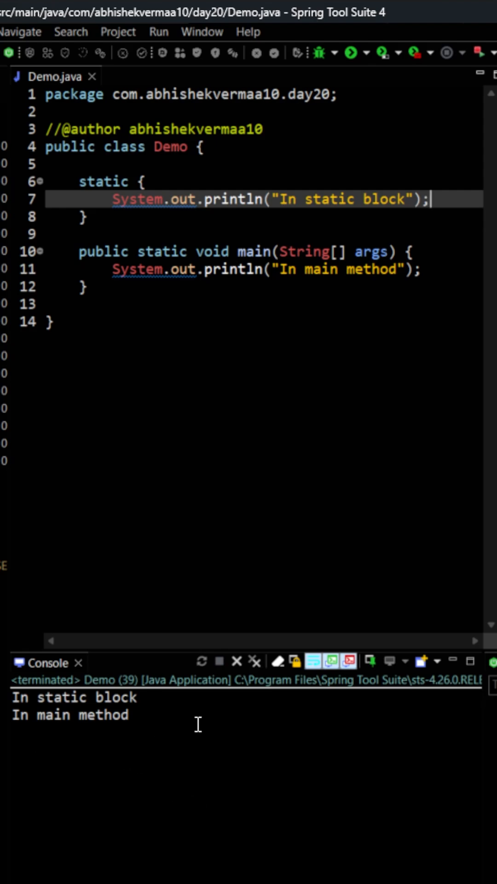
{"action": "mouse_move", "coordinate": [199, 709]}
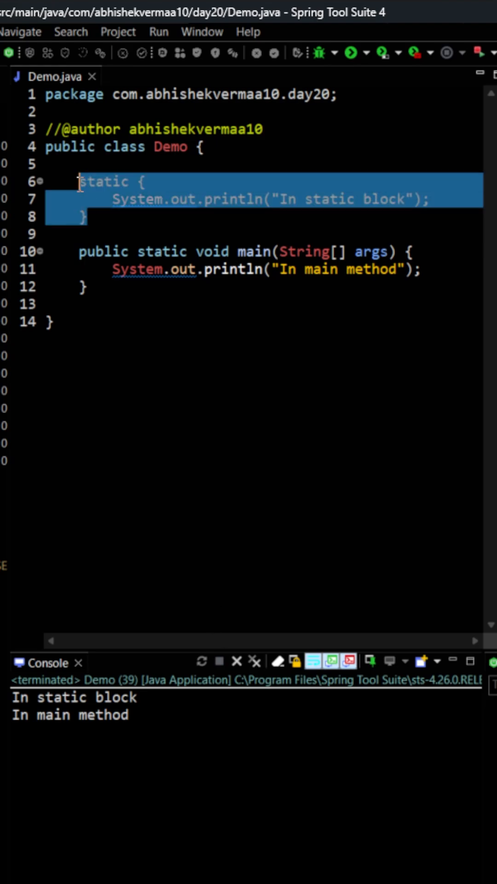
{"action": "mouse_move", "coordinate": [222, 239]}
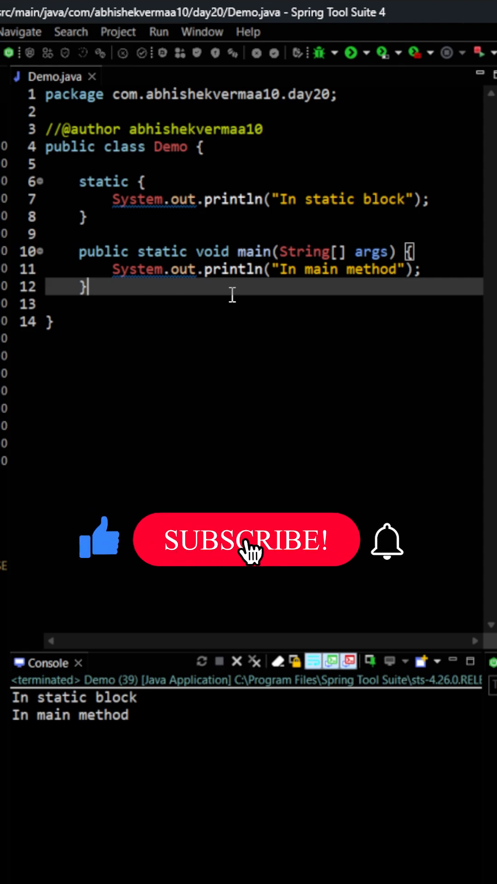
{"action": "left_click", "coordinate": [246, 540]}
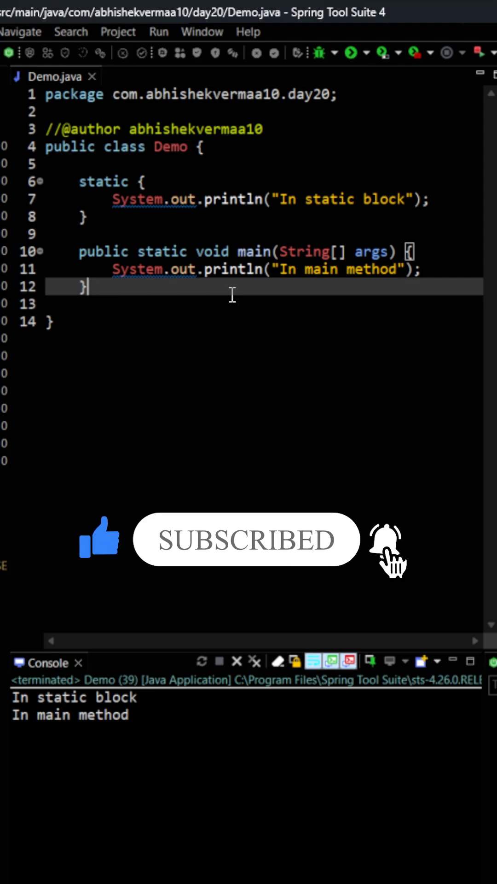